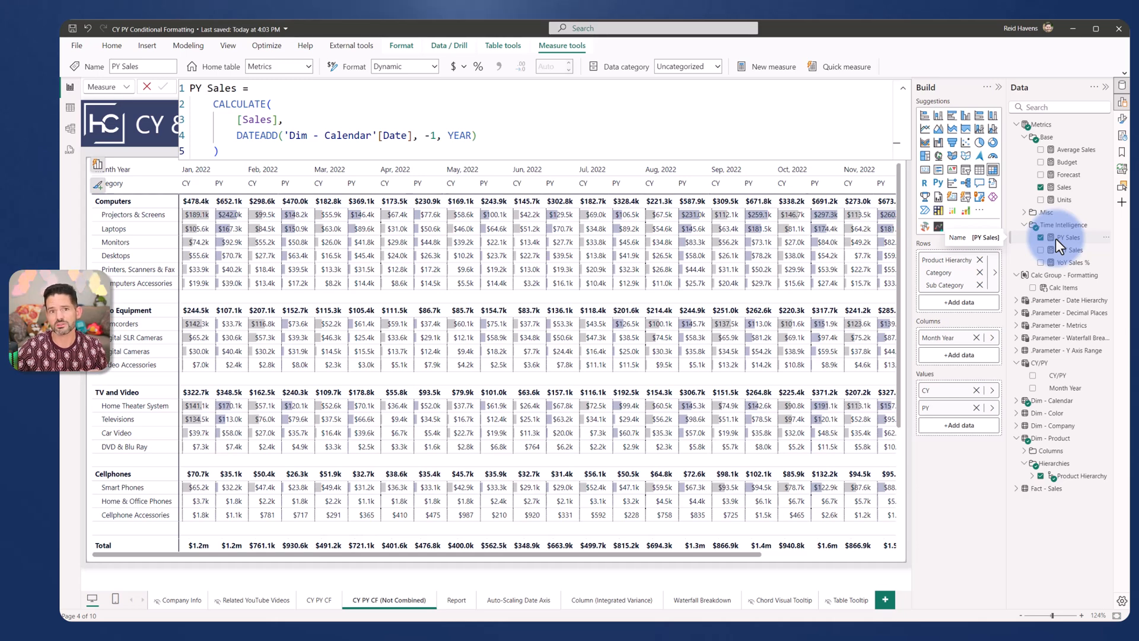
Step: Review the matrix's Cell elements formatting and the series it can apply to
{"action": "left_click", "coordinate": [902, 90]}
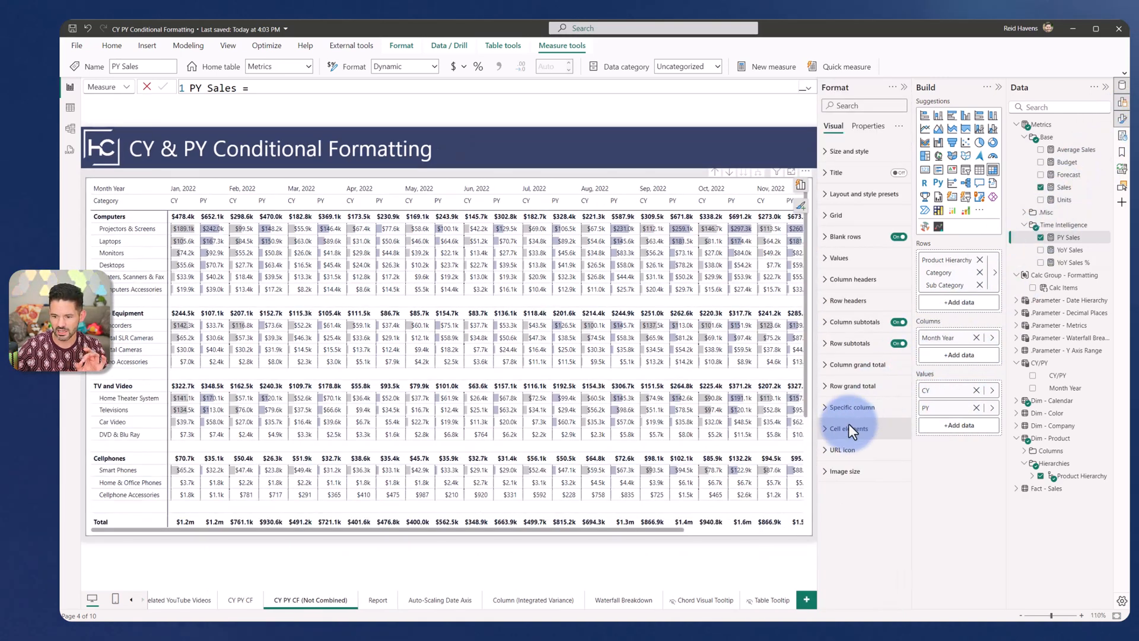
{"action": "left_click", "coordinate": [849, 428]}
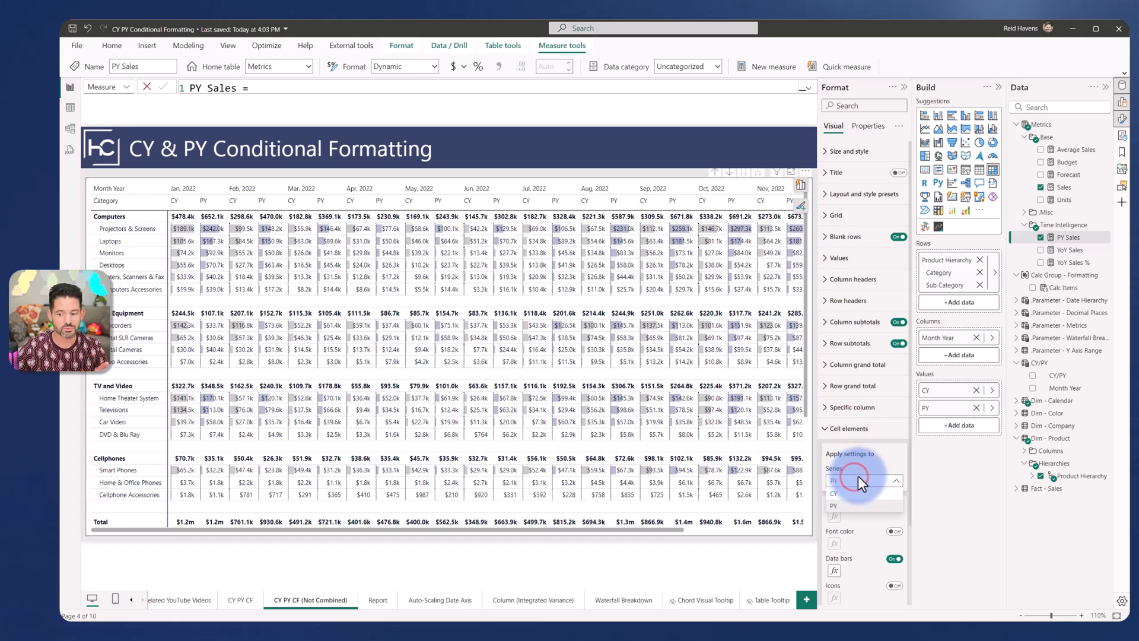
{"action": "left_click", "coordinate": [848, 429]}
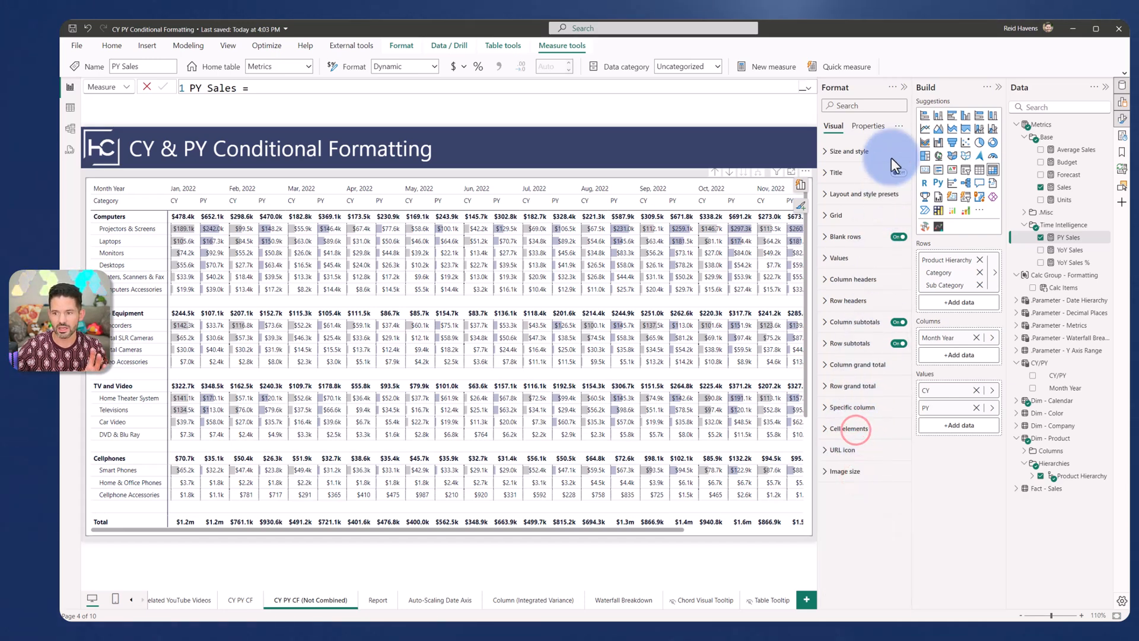
{"action": "left_click", "coordinate": [906, 91]}
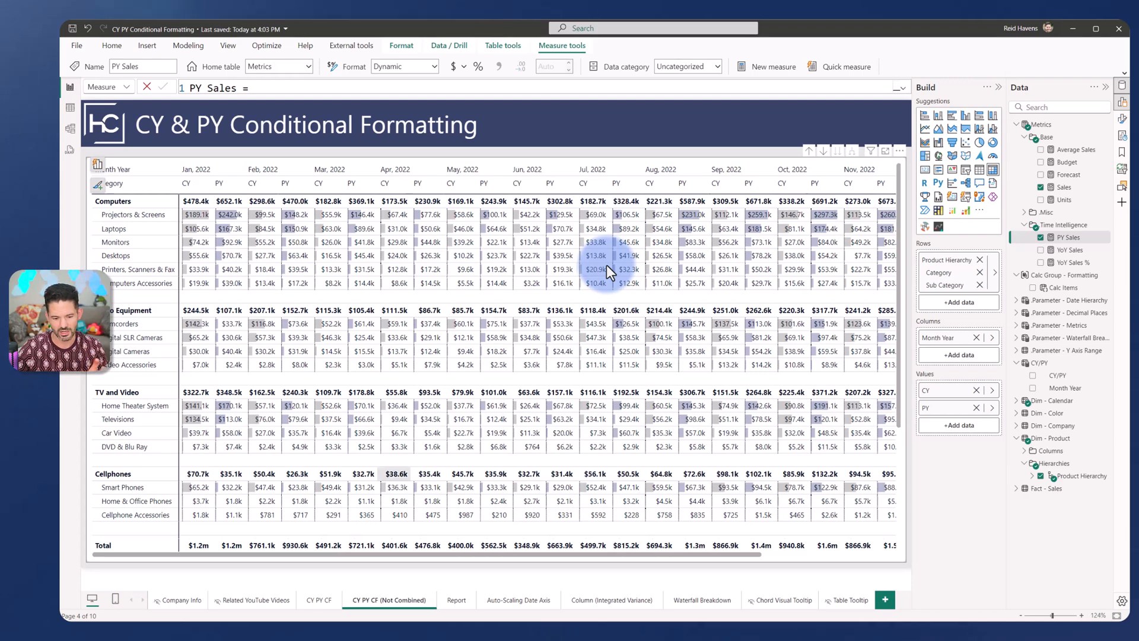
Step: Switch to the CY PY CF page and select its matrix to inspect the CY/PY fields
{"action": "left_click", "coordinate": [319, 600]}
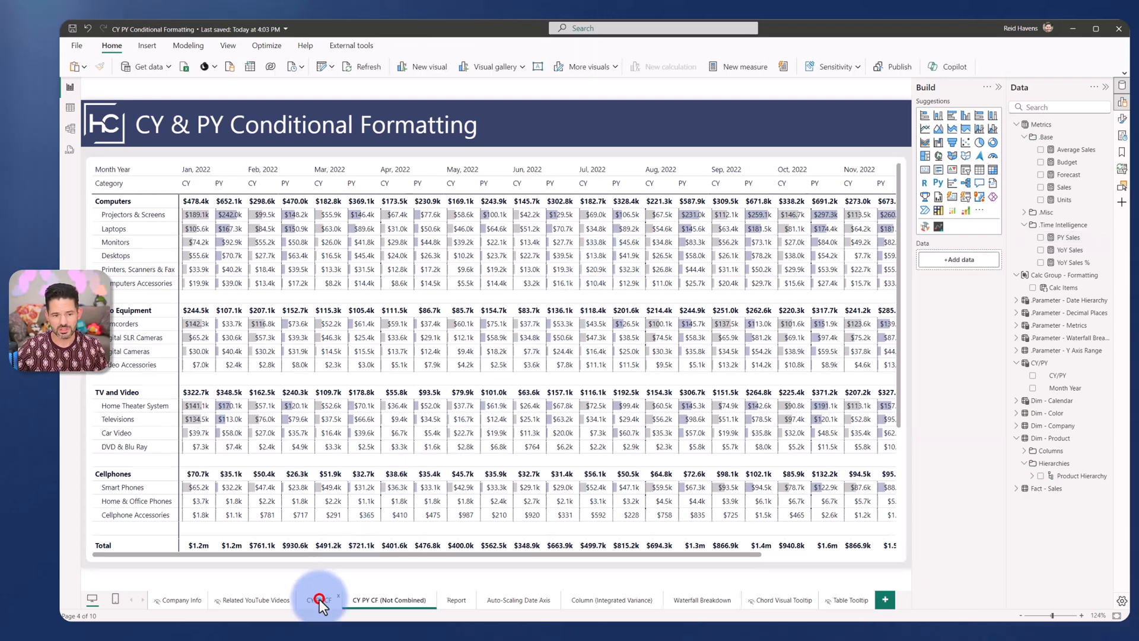
{"action": "left_click", "coordinate": [319, 600]}
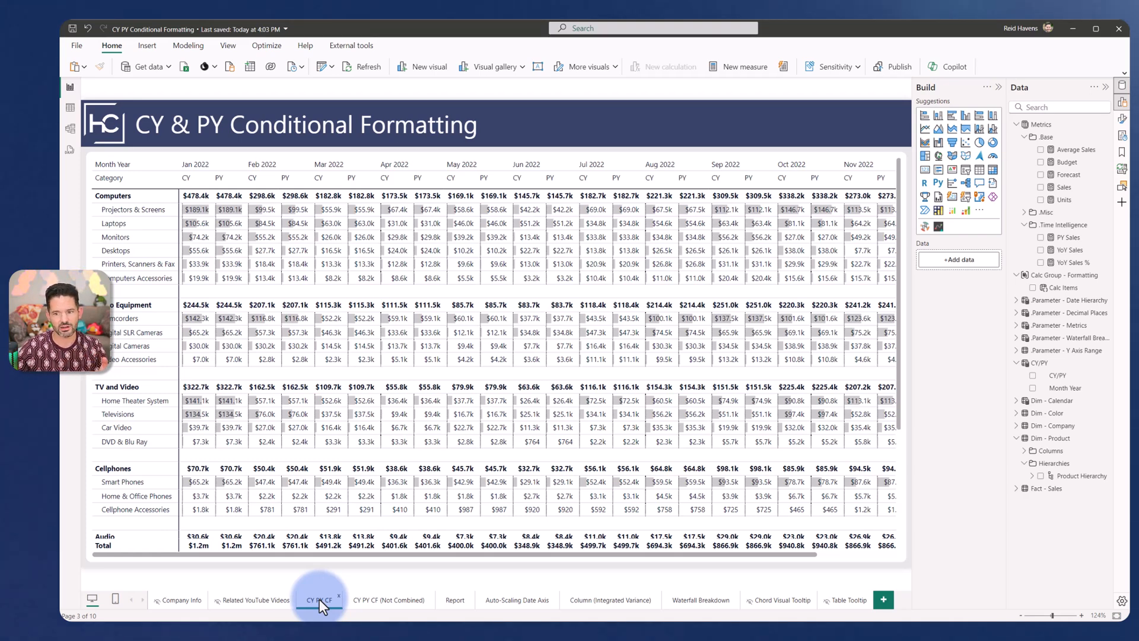
{"action": "mouse_move", "coordinate": [372, 591]}
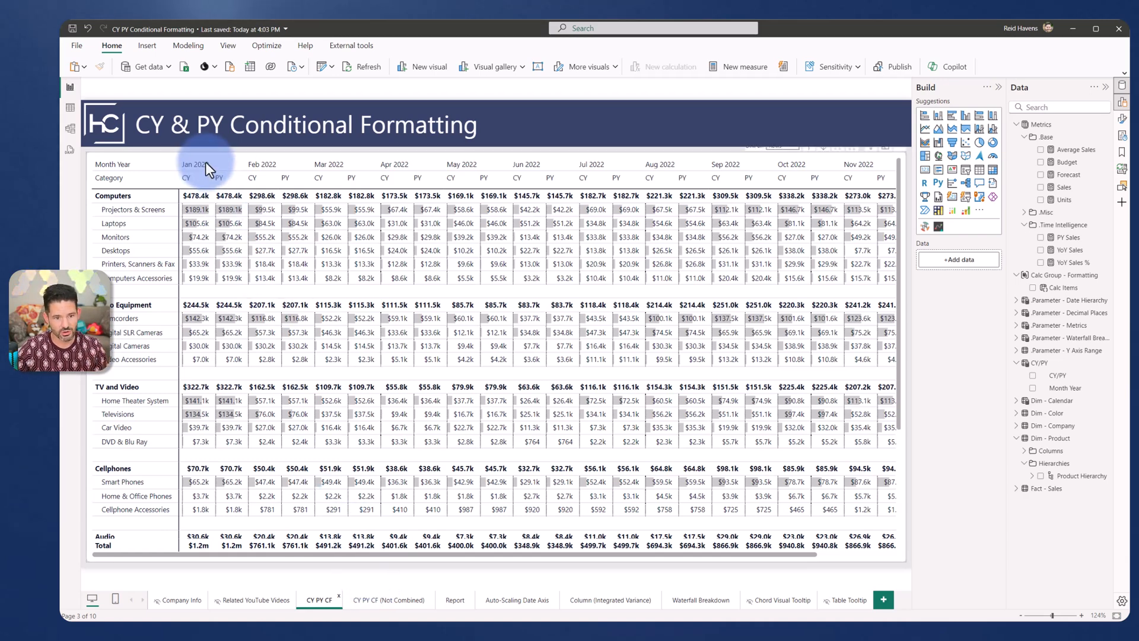
{"action": "mouse_move", "coordinate": [280, 185]}
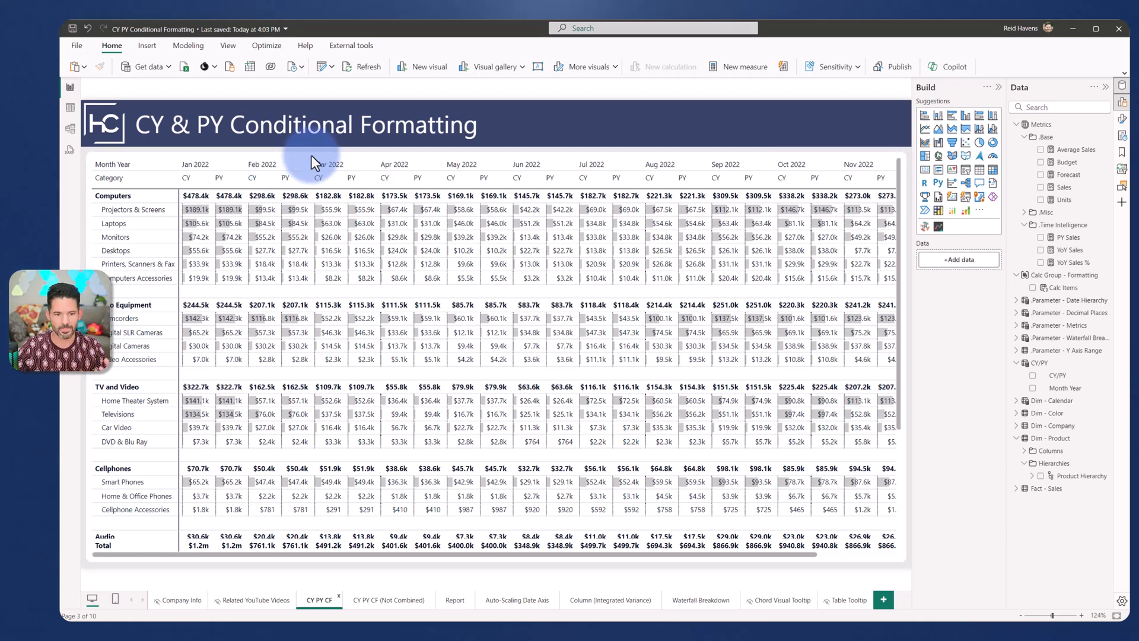
{"action": "left_click", "coordinate": [314, 161]}
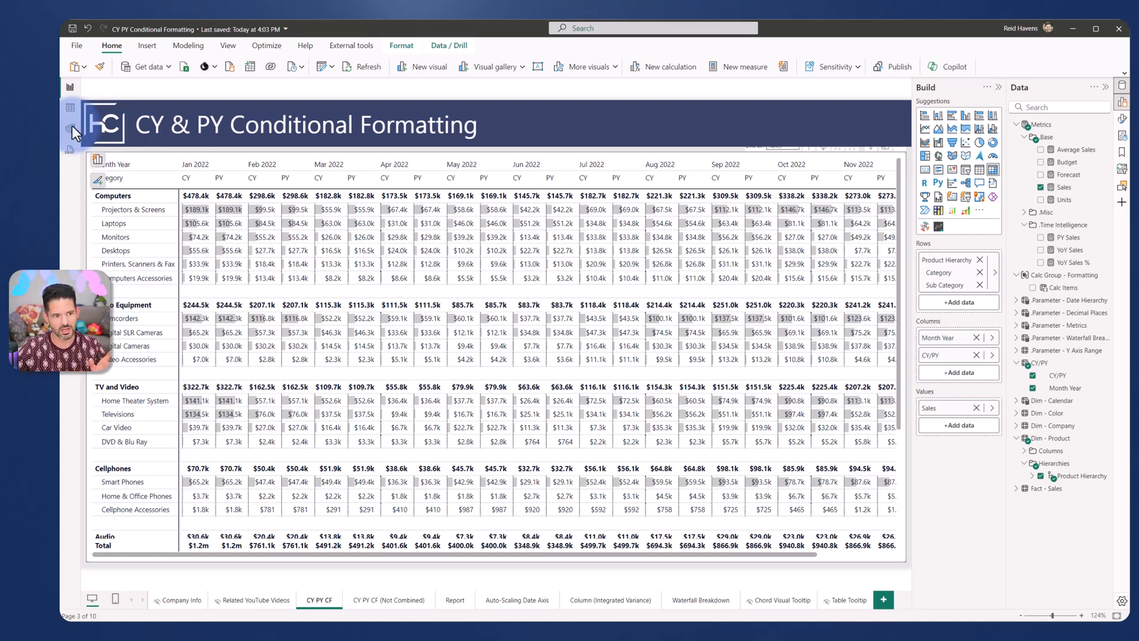
Step: Show the data model diagram with the CY/PY table's relationships
{"action": "left_click", "coordinate": [70, 128]}
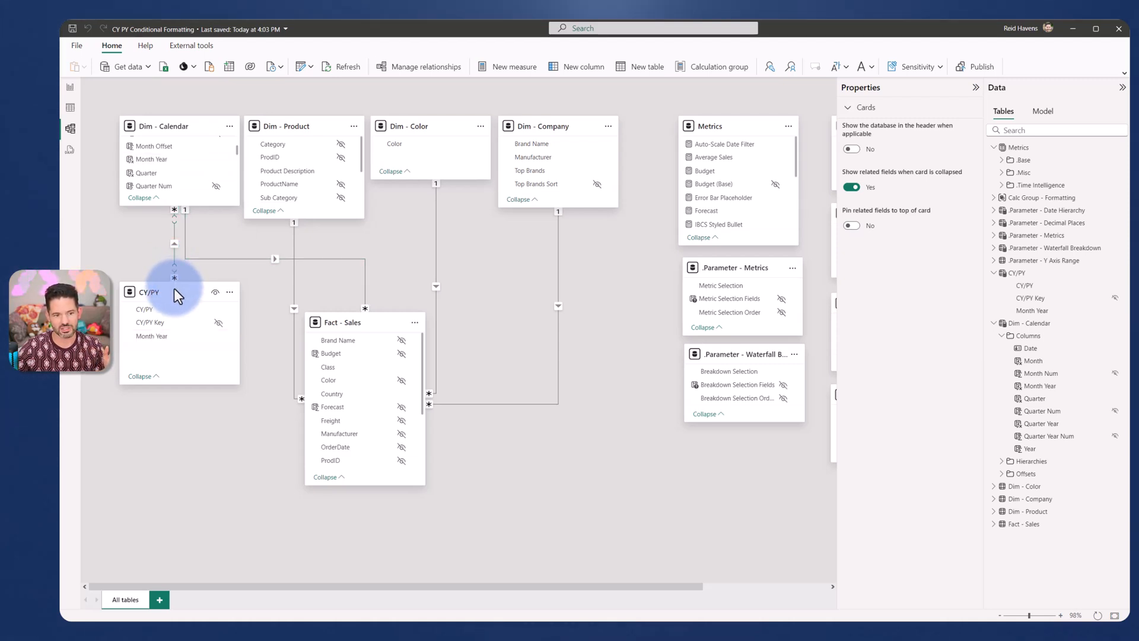
{"action": "mouse_move", "coordinate": [178, 292]}
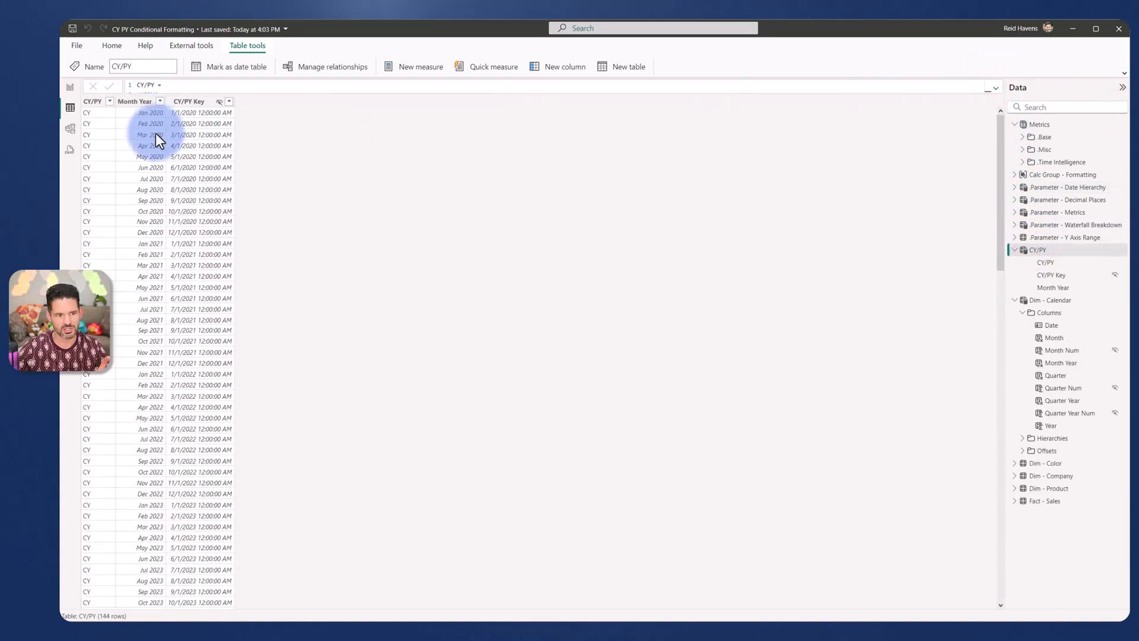
Step: Check the CY/PY values, then filter Month Year by clearing all values to pick Jan 2020
{"action": "left_click", "coordinate": [109, 101]}
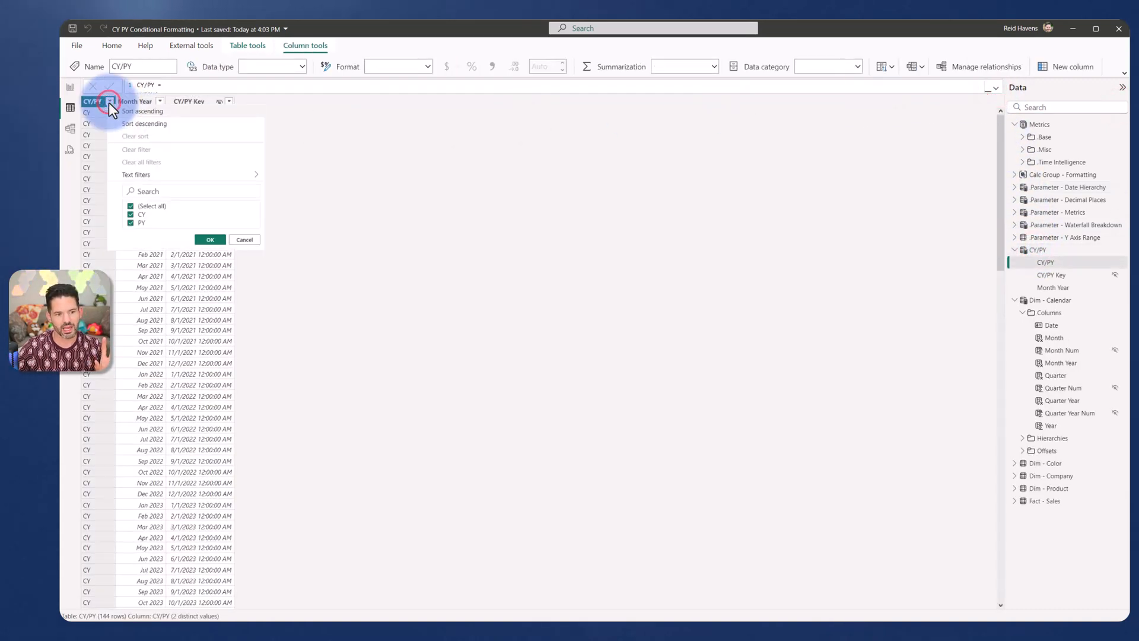
{"action": "left_click", "coordinate": [132, 206]}
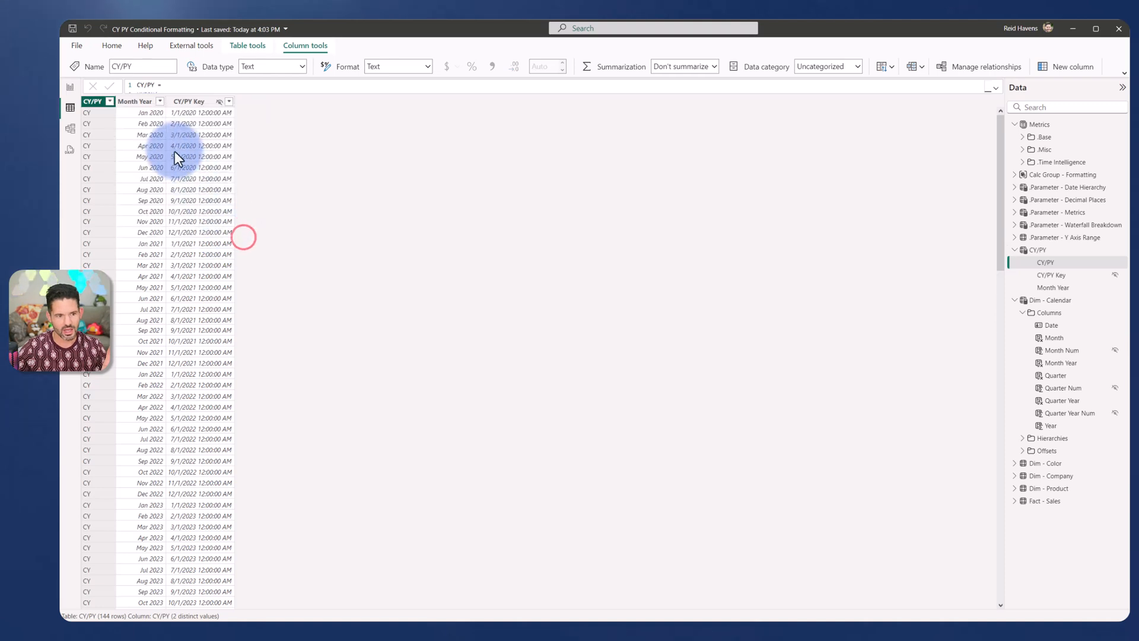
{"action": "left_click", "coordinate": [134, 101]}
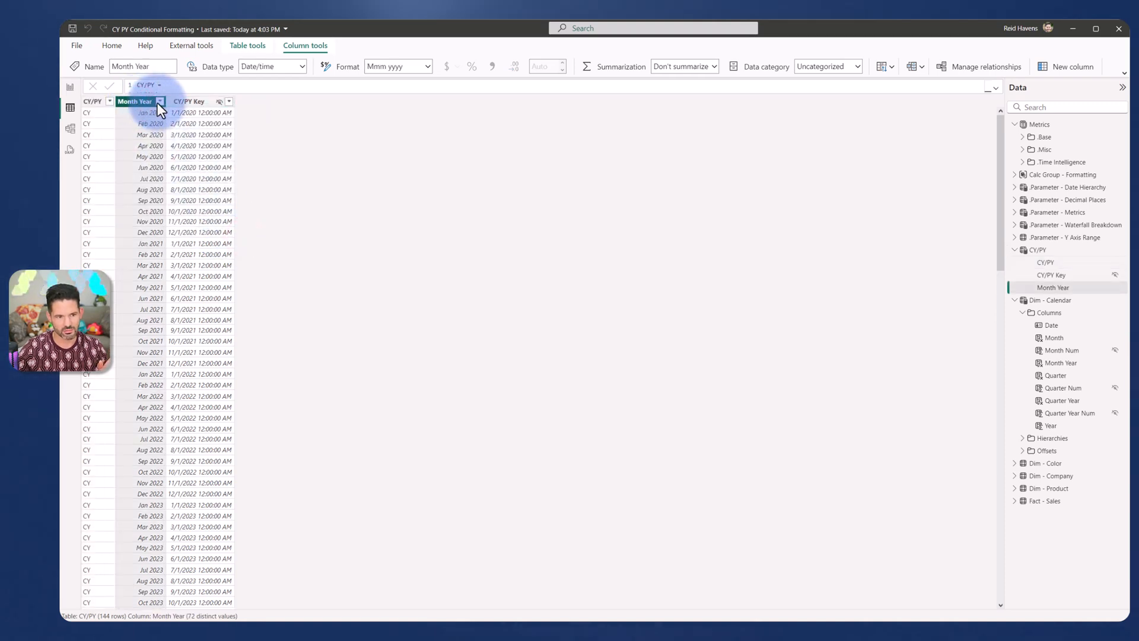
{"action": "left_click", "coordinate": [160, 102]}
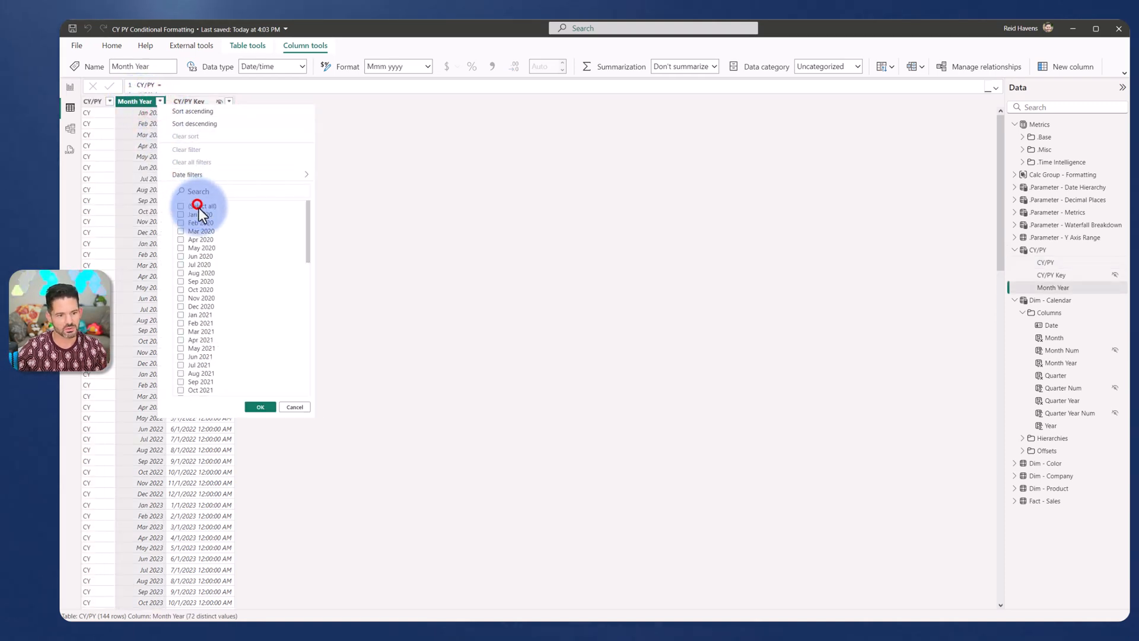
{"action": "left_click", "coordinate": [260, 407]}
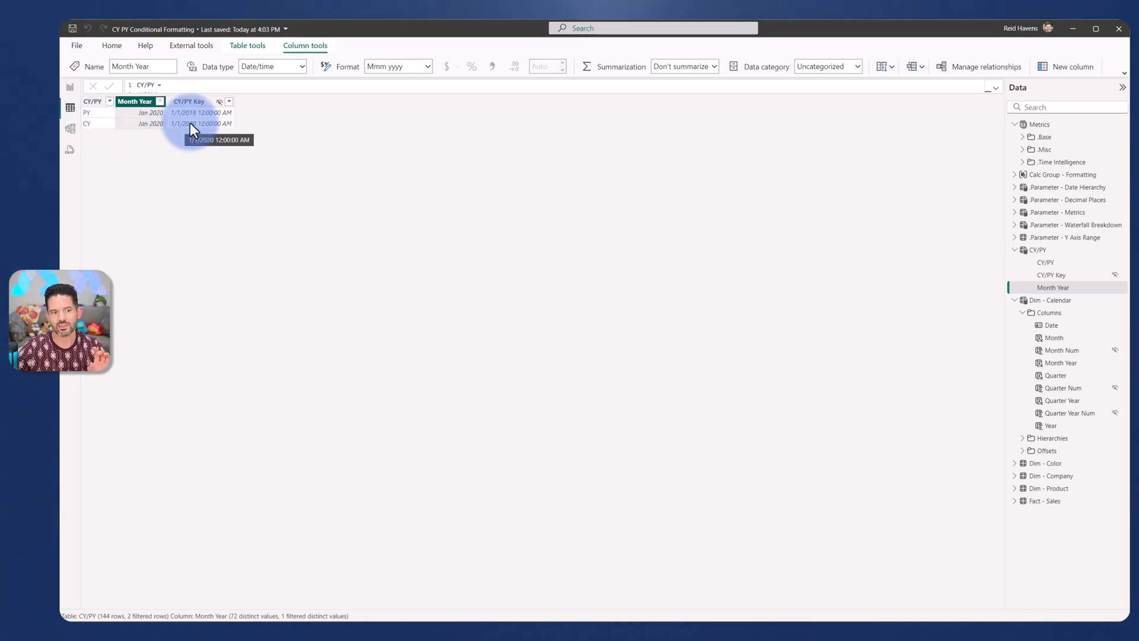
Step: Inspect CY/PY Key, highlight the calendar-to-CY/PY relationship, and return to the Month Year filter
{"action": "left_click", "coordinate": [190, 102]}
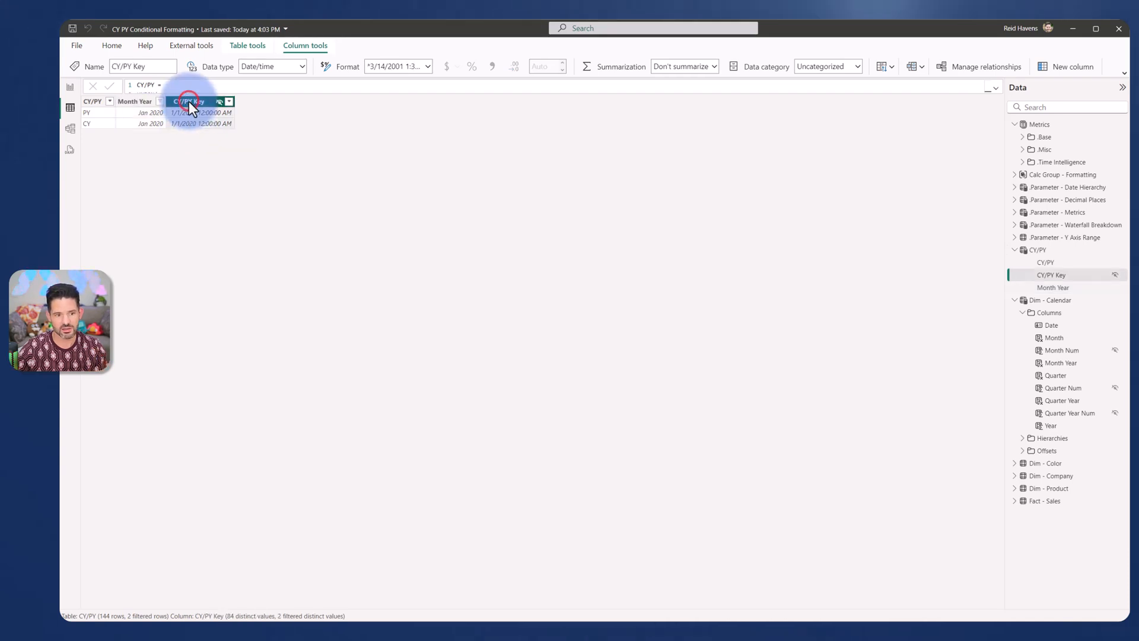
{"action": "left_click", "coordinate": [70, 130]}
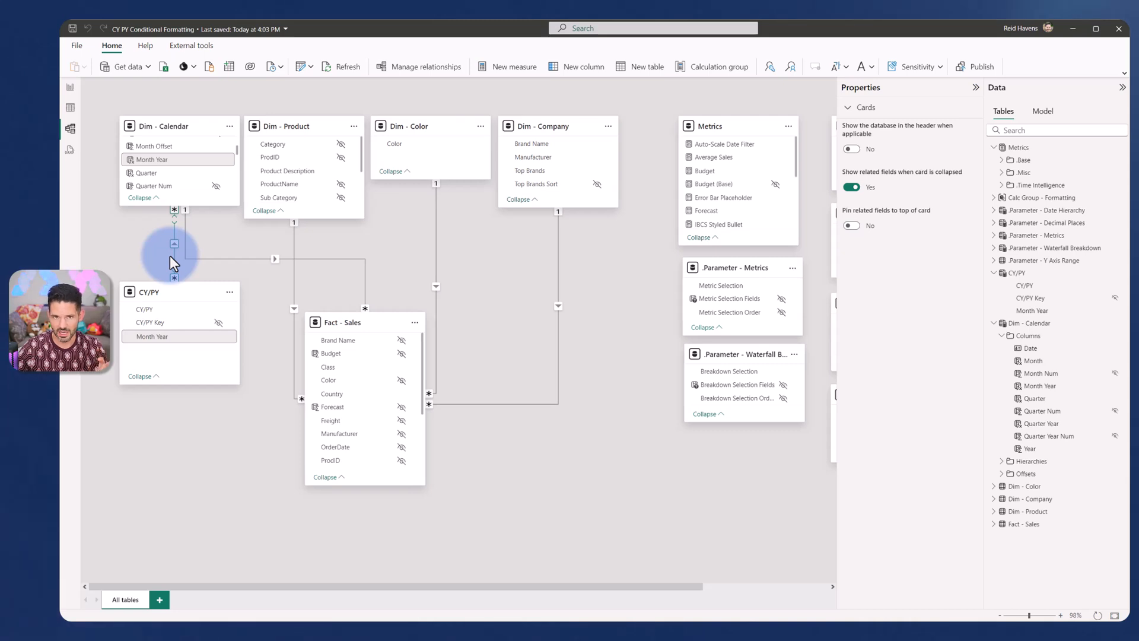
{"action": "left_click", "coordinate": [70, 107]}
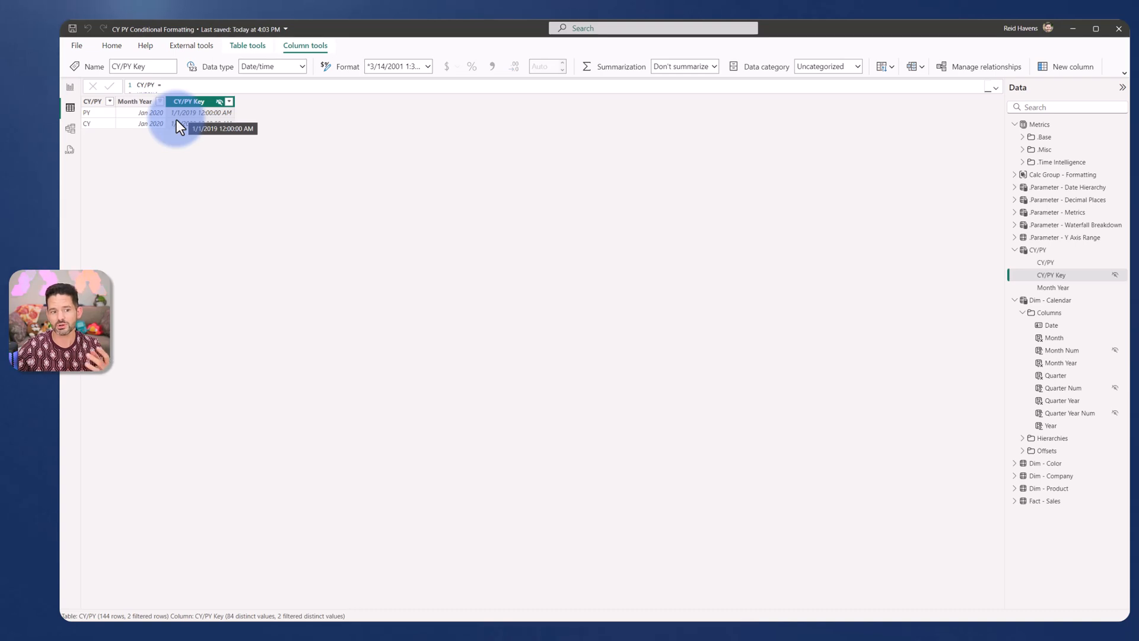
{"action": "left_click", "coordinate": [159, 100]}
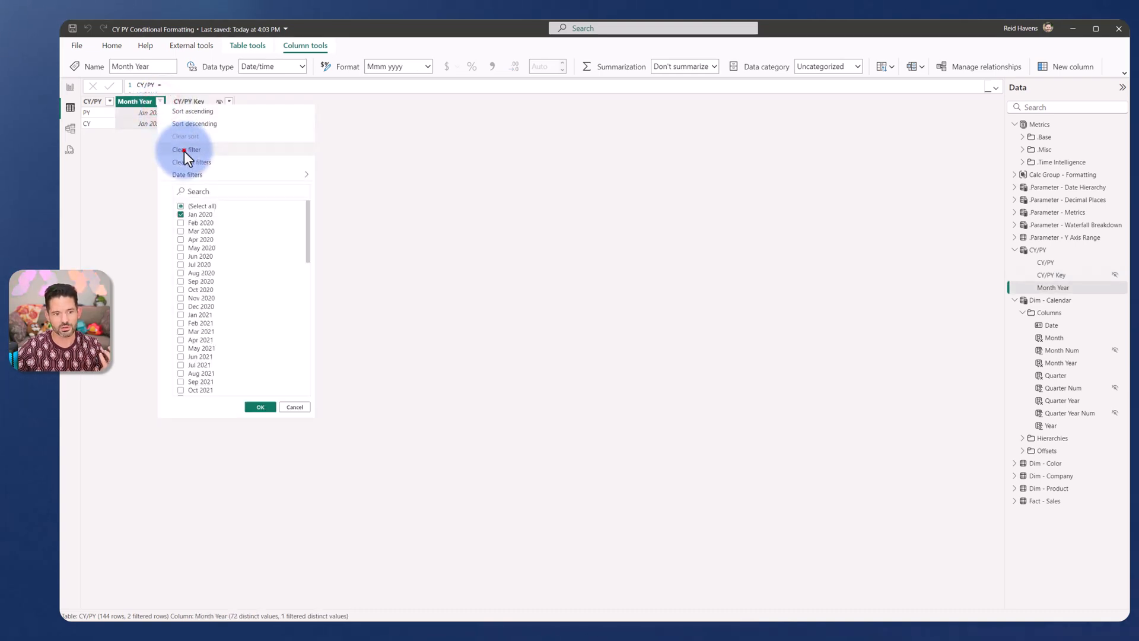
Step: Clear the Jan 2020 filter and check the date format of the CY/PY Key column
{"action": "left_click", "coordinate": [186, 149]}
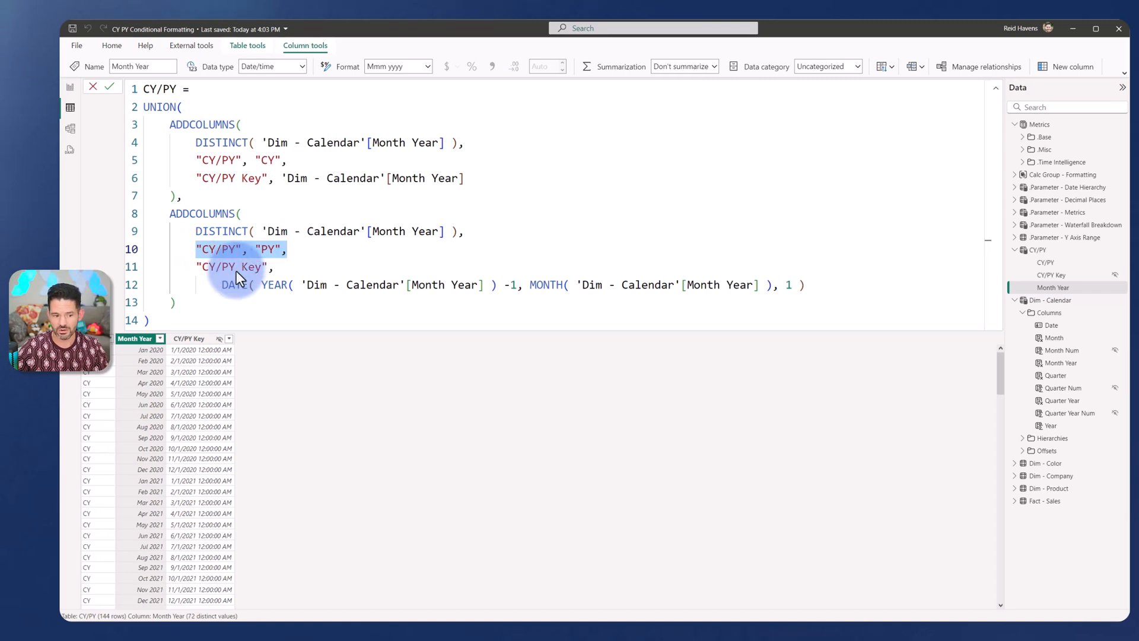
{"action": "mouse_move", "coordinate": [180, 285]}
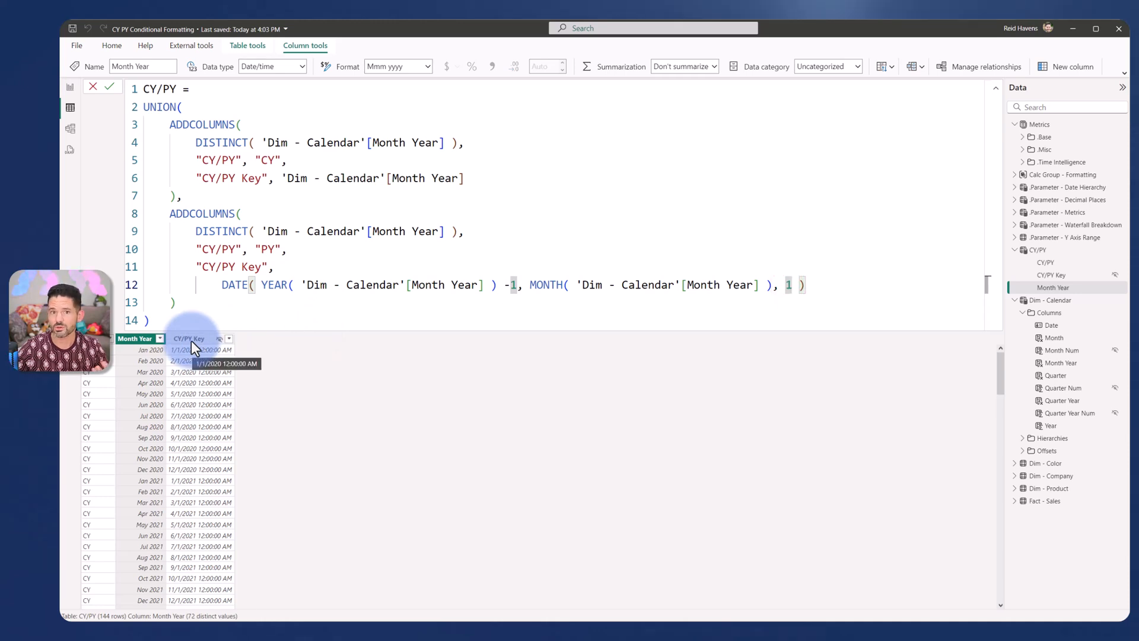
{"action": "left_click", "coordinate": [188, 339]}
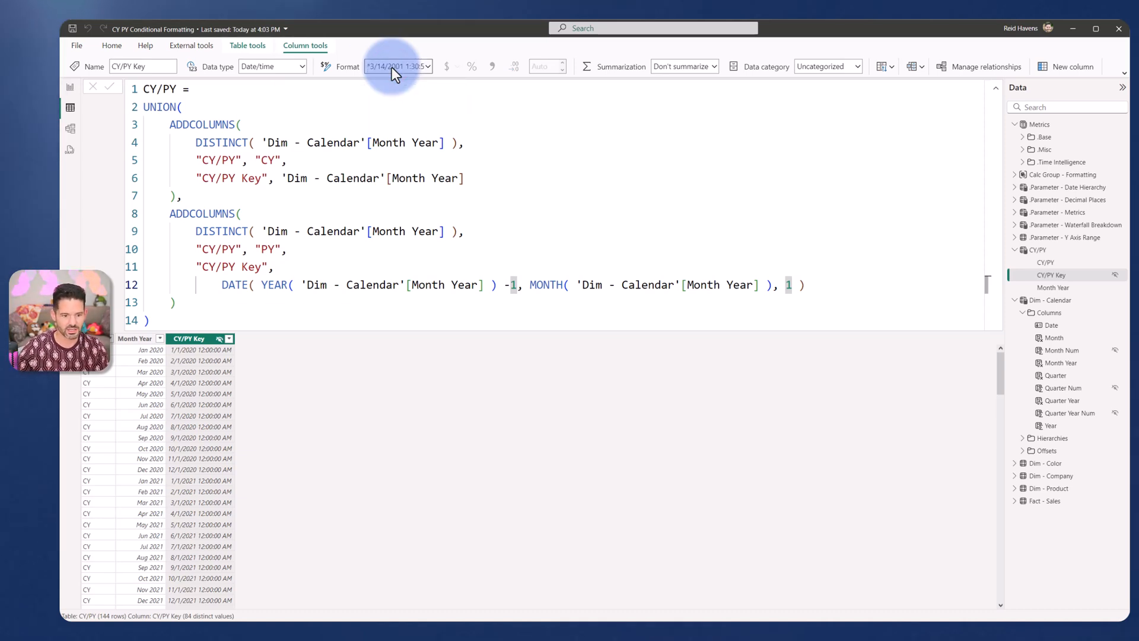
{"action": "left_click", "coordinate": [394, 66]}
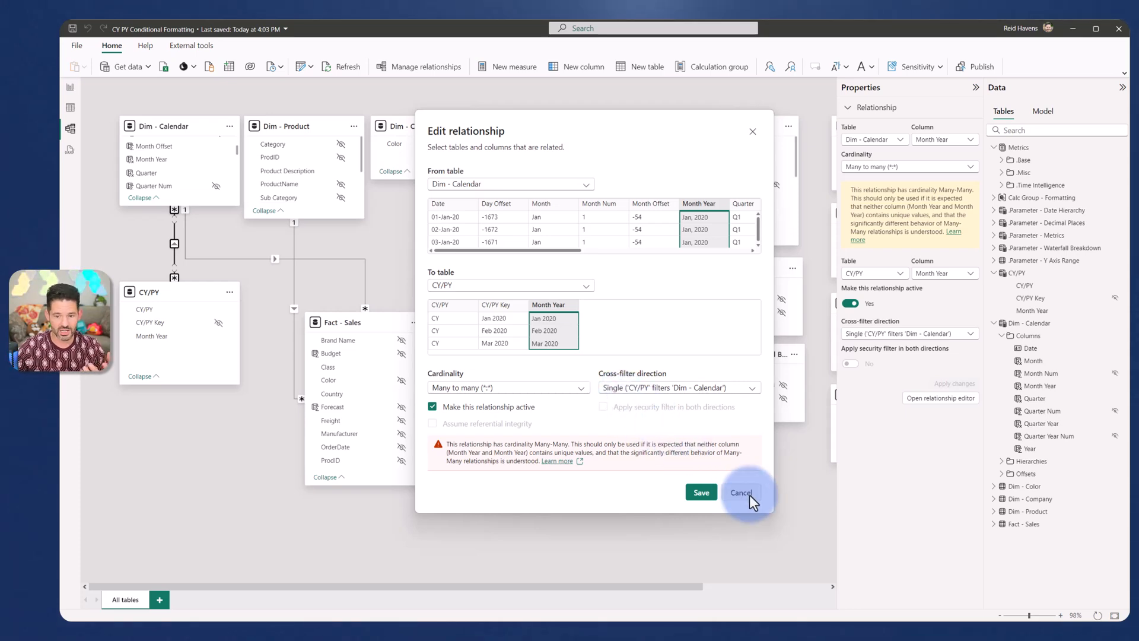
Step: Cancel the Edit relationship dialog, leaving the many-to-many Month Year link unchanged
{"action": "left_click", "coordinate": [741, 492]}
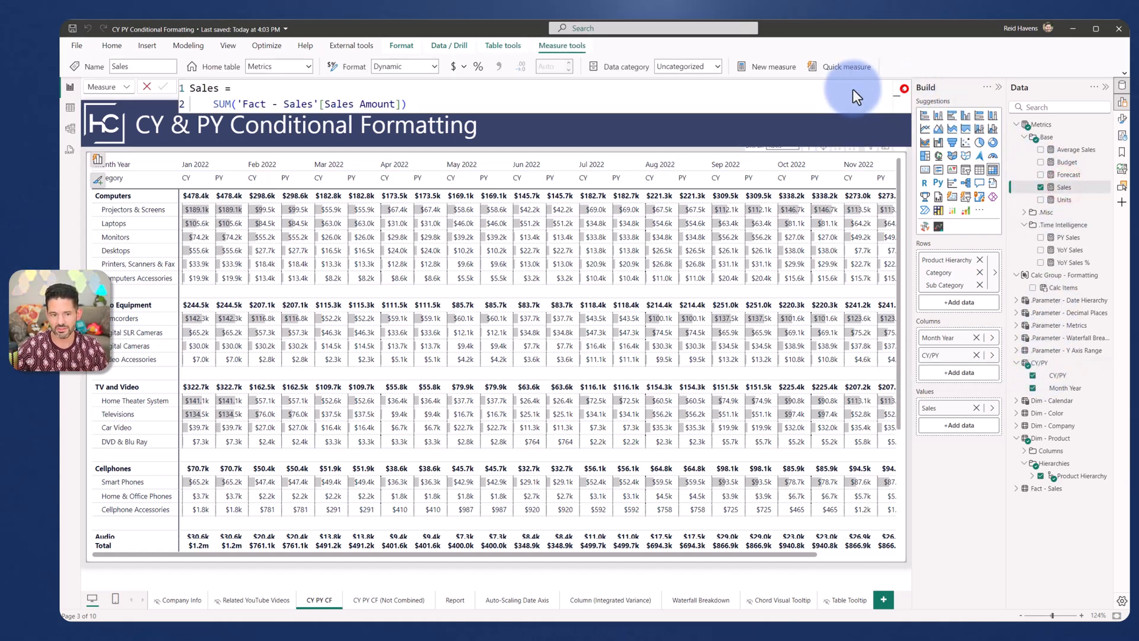
{"action": "mouse_move", "coordinate": [515, 95]}
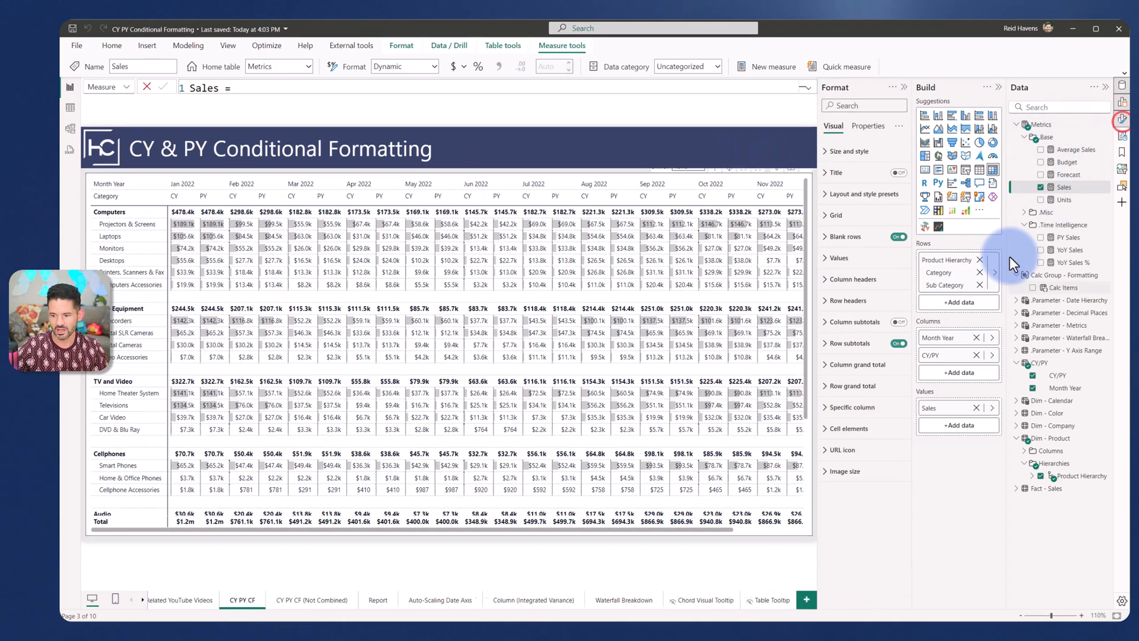
Step: Expand Cell elements to show the Sales series with Data bars on
{"action": "left_click", "coordinate": [825, 428]}
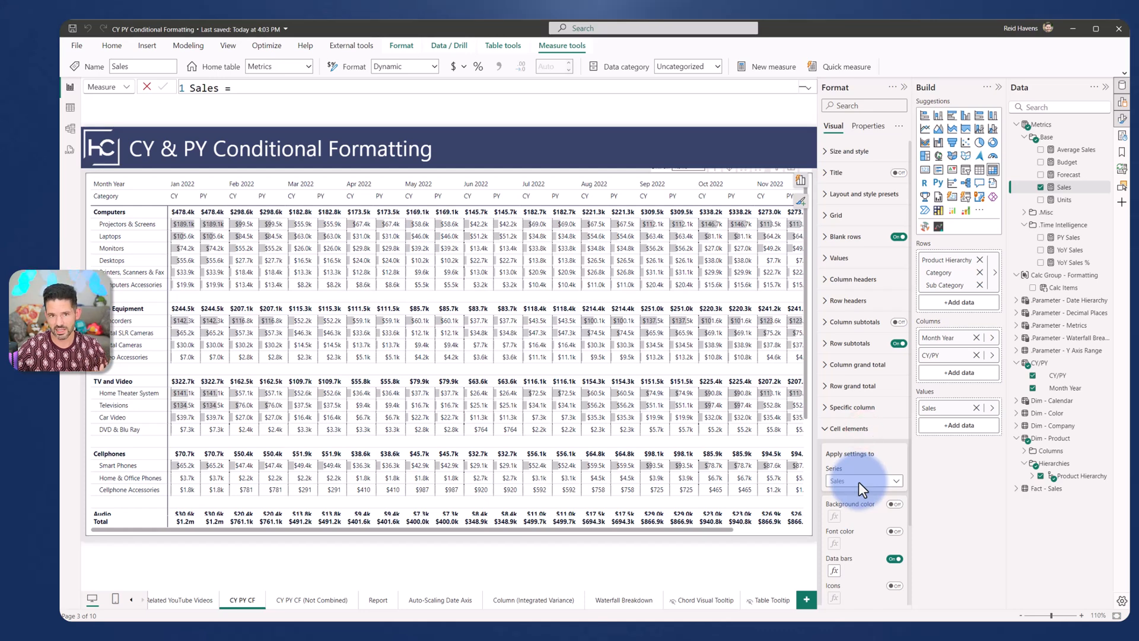